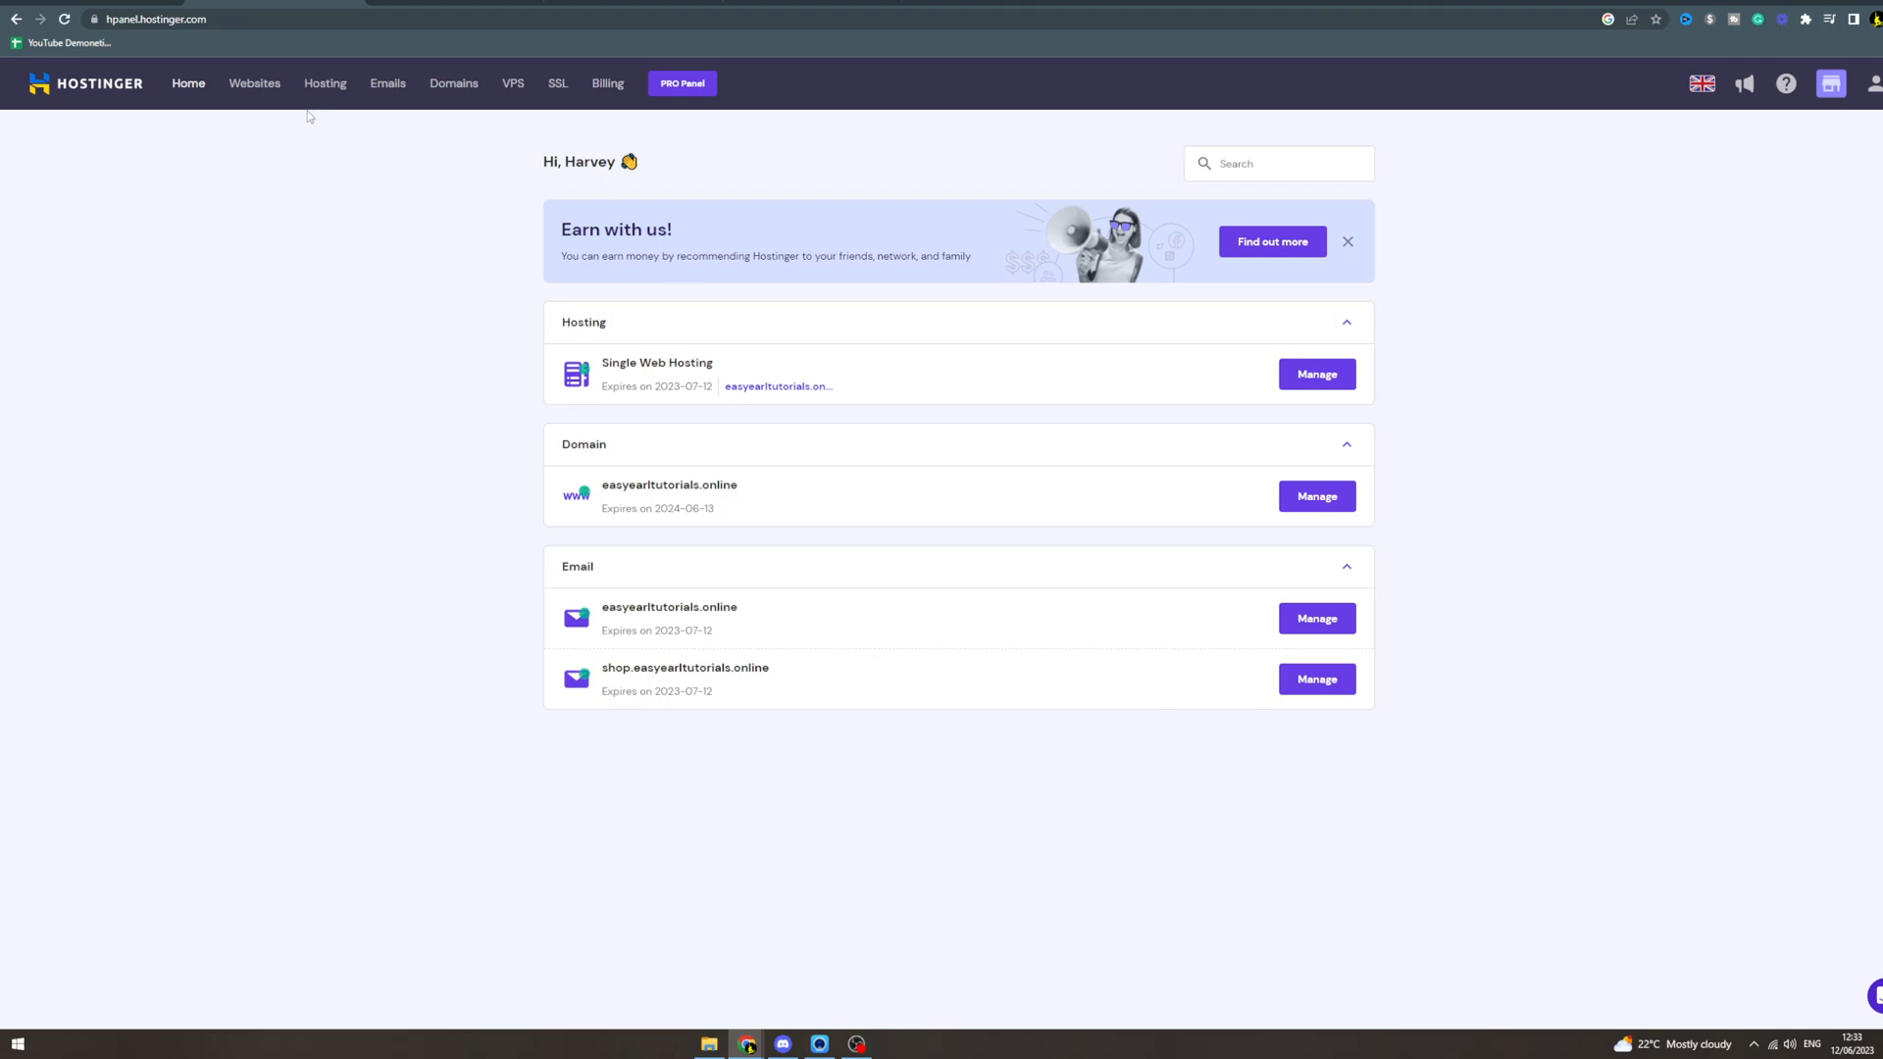
# Reach the easyearltutorials.online hosting dashboard via Hosting, Home, then Manage on Single Web Hosting.
pyautogui.click(324, 83)
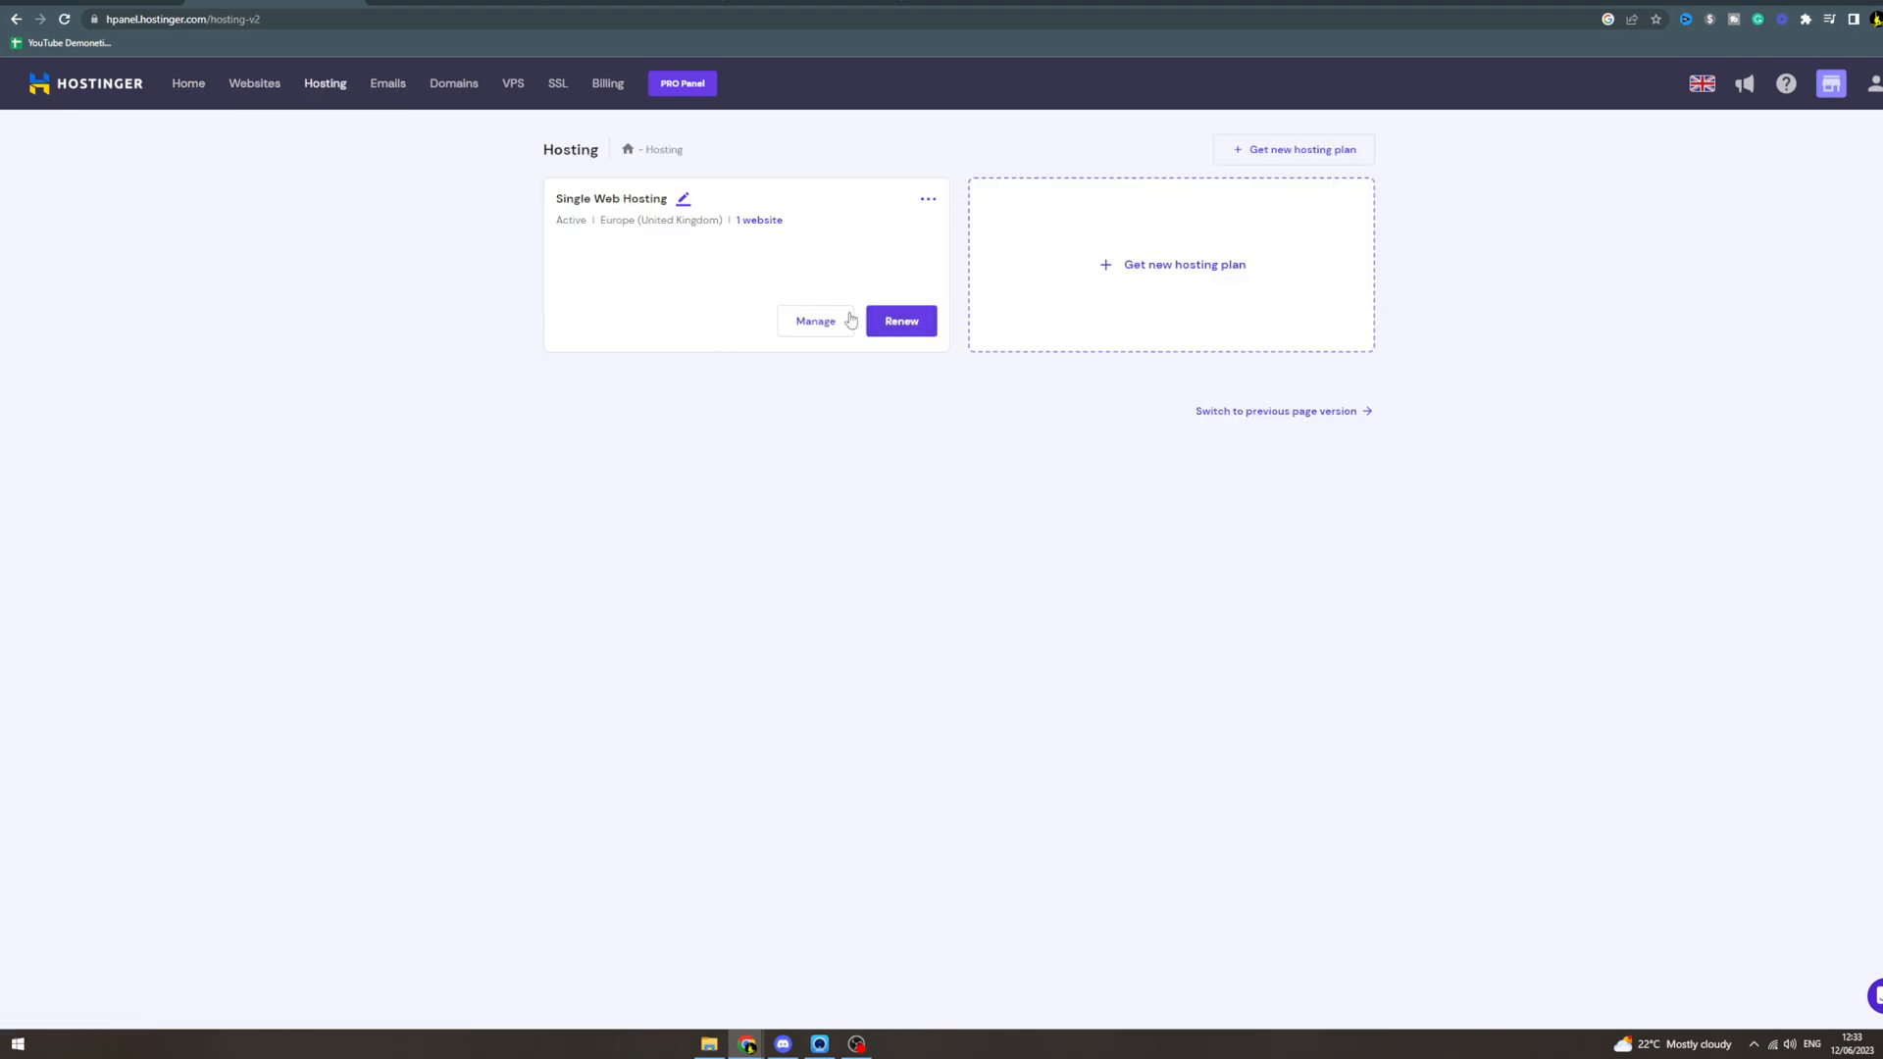
pyautogui.click(816, 321)
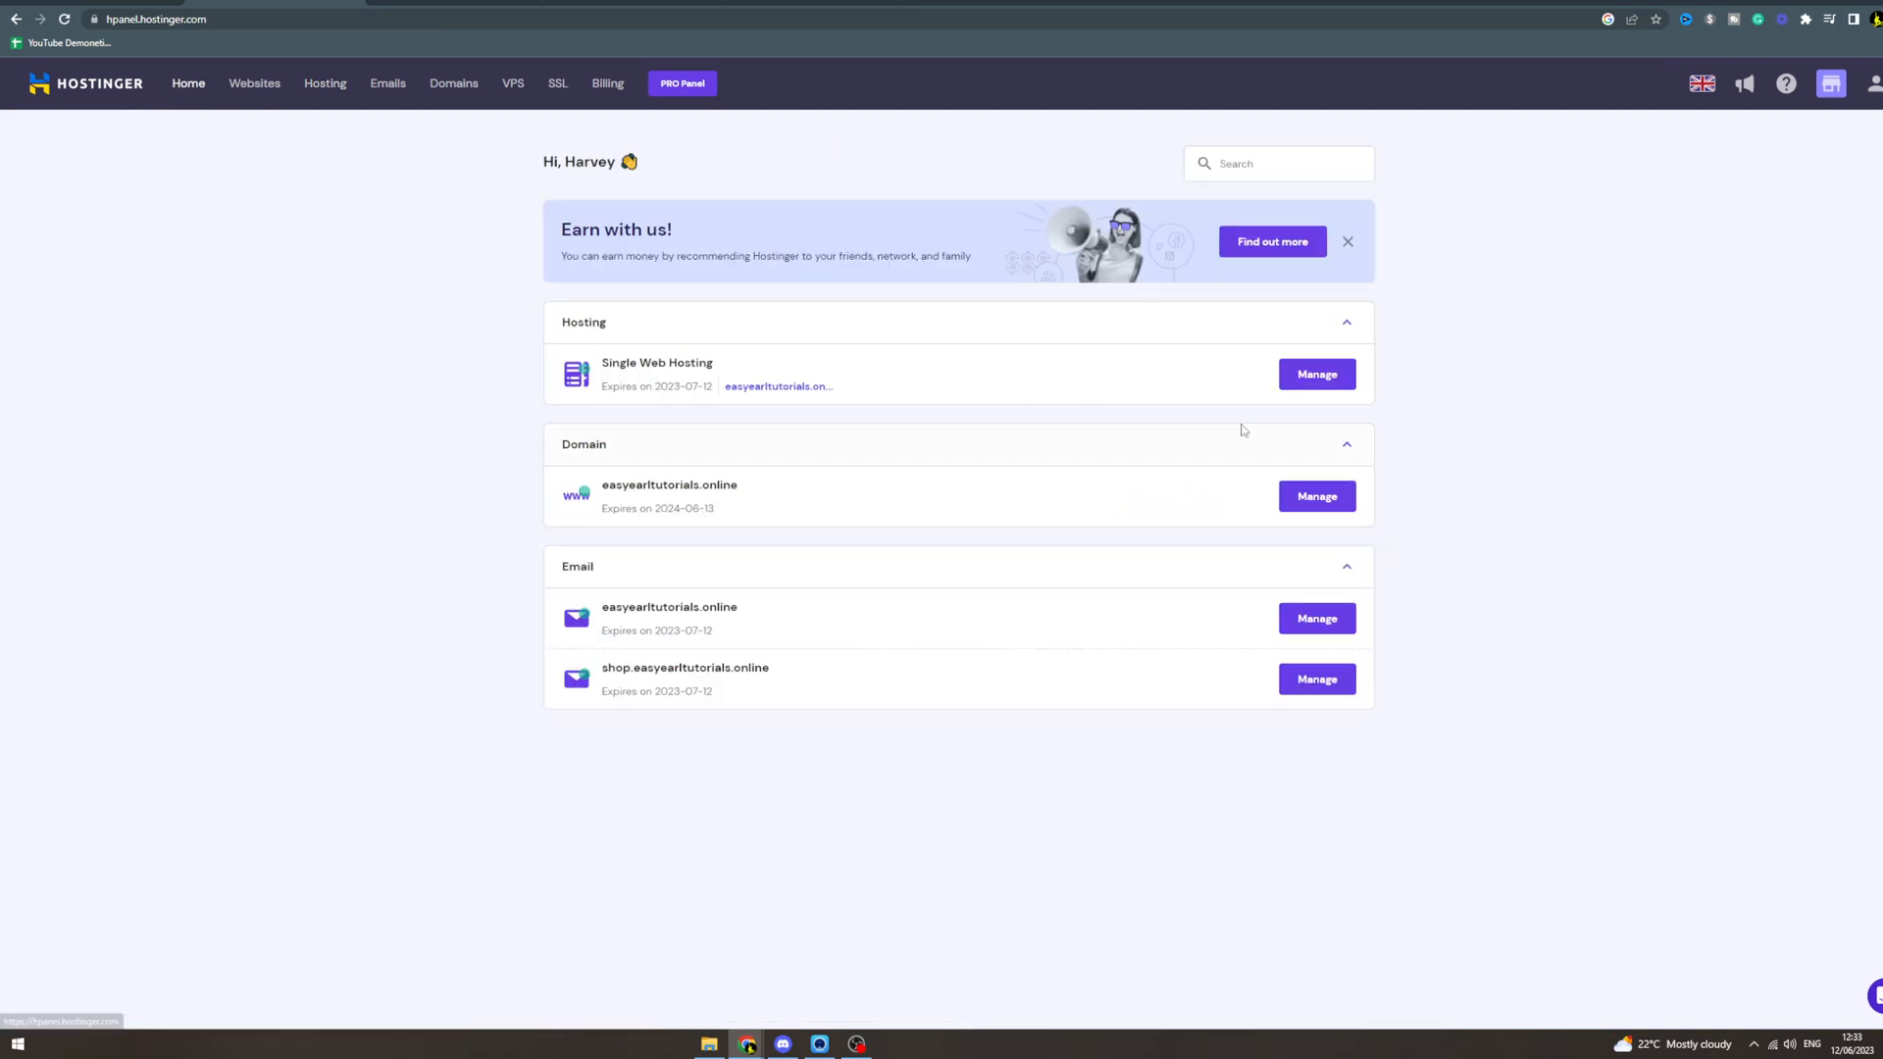
pyautogui.click(1317, 374)
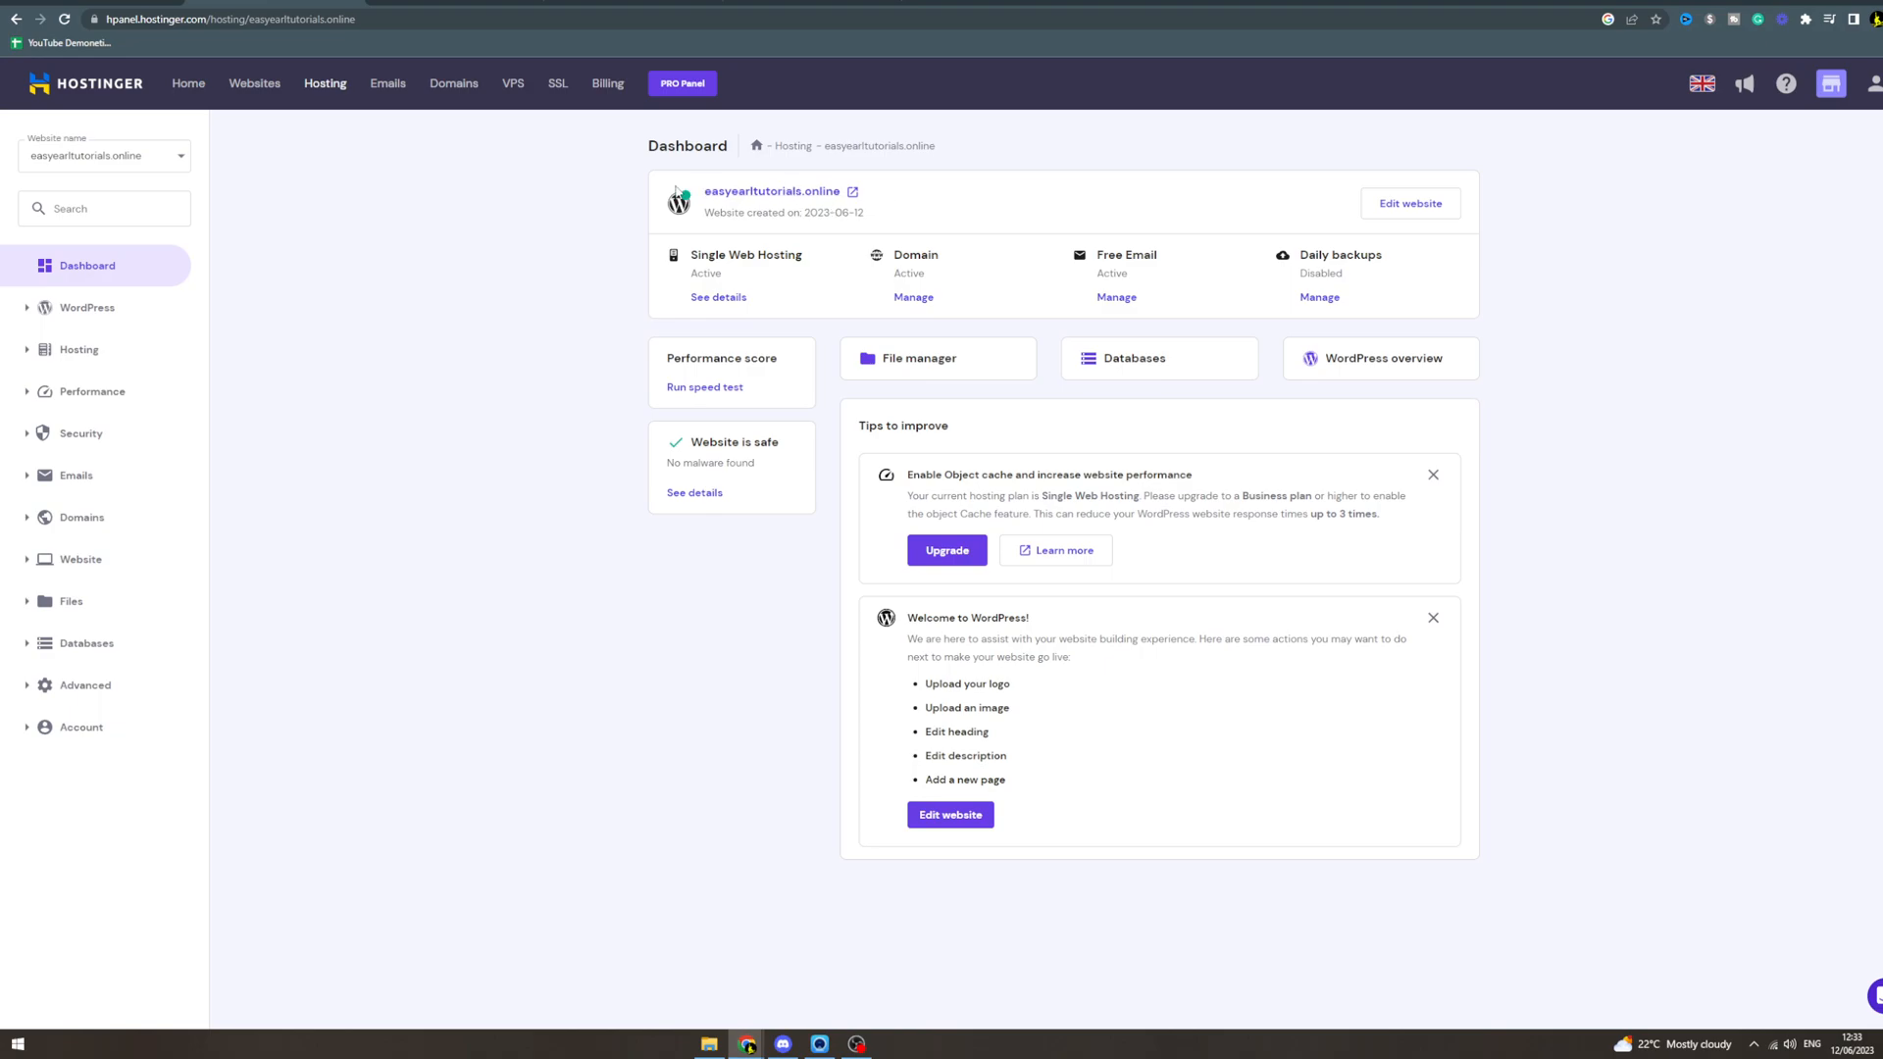
# Show the SSL certificates list and the Uninstall/Unforce HTTPS actions for easyearltutorials.online.
pyautogui.click(81, 433)
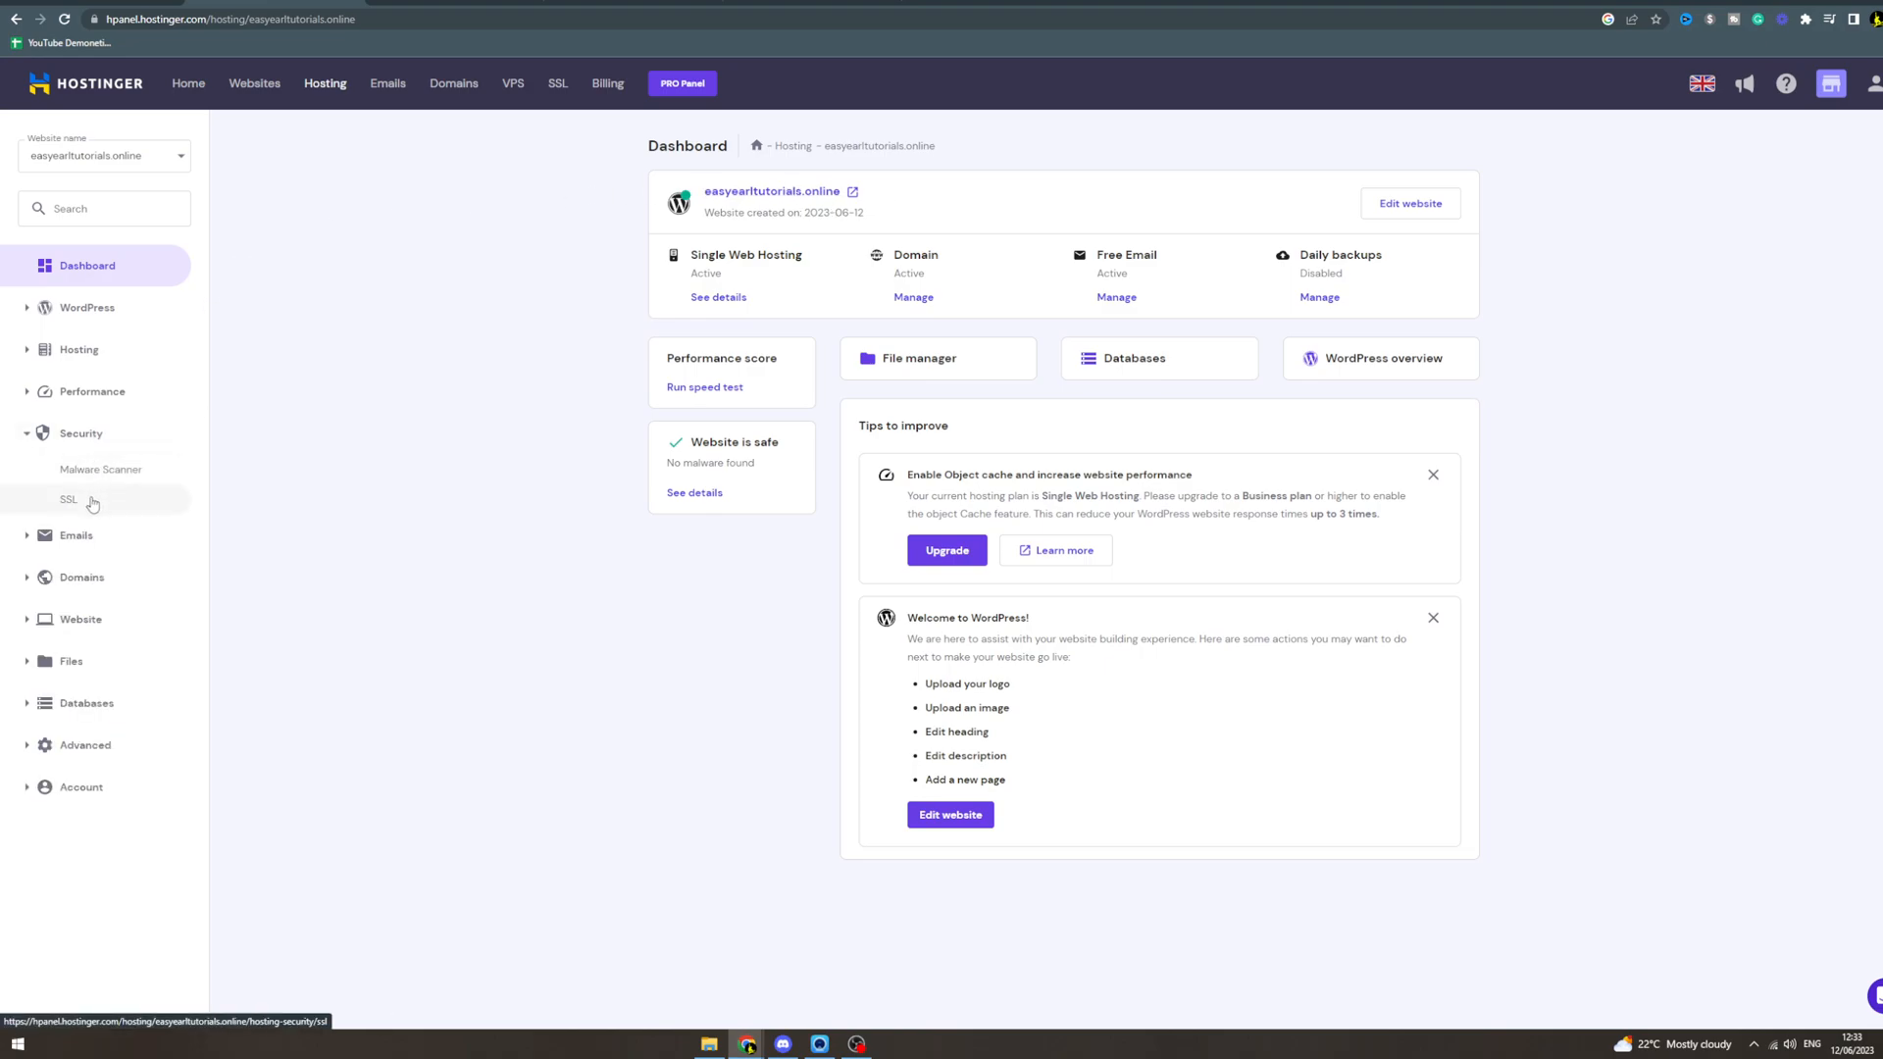
pyautogui.click(66, 500)
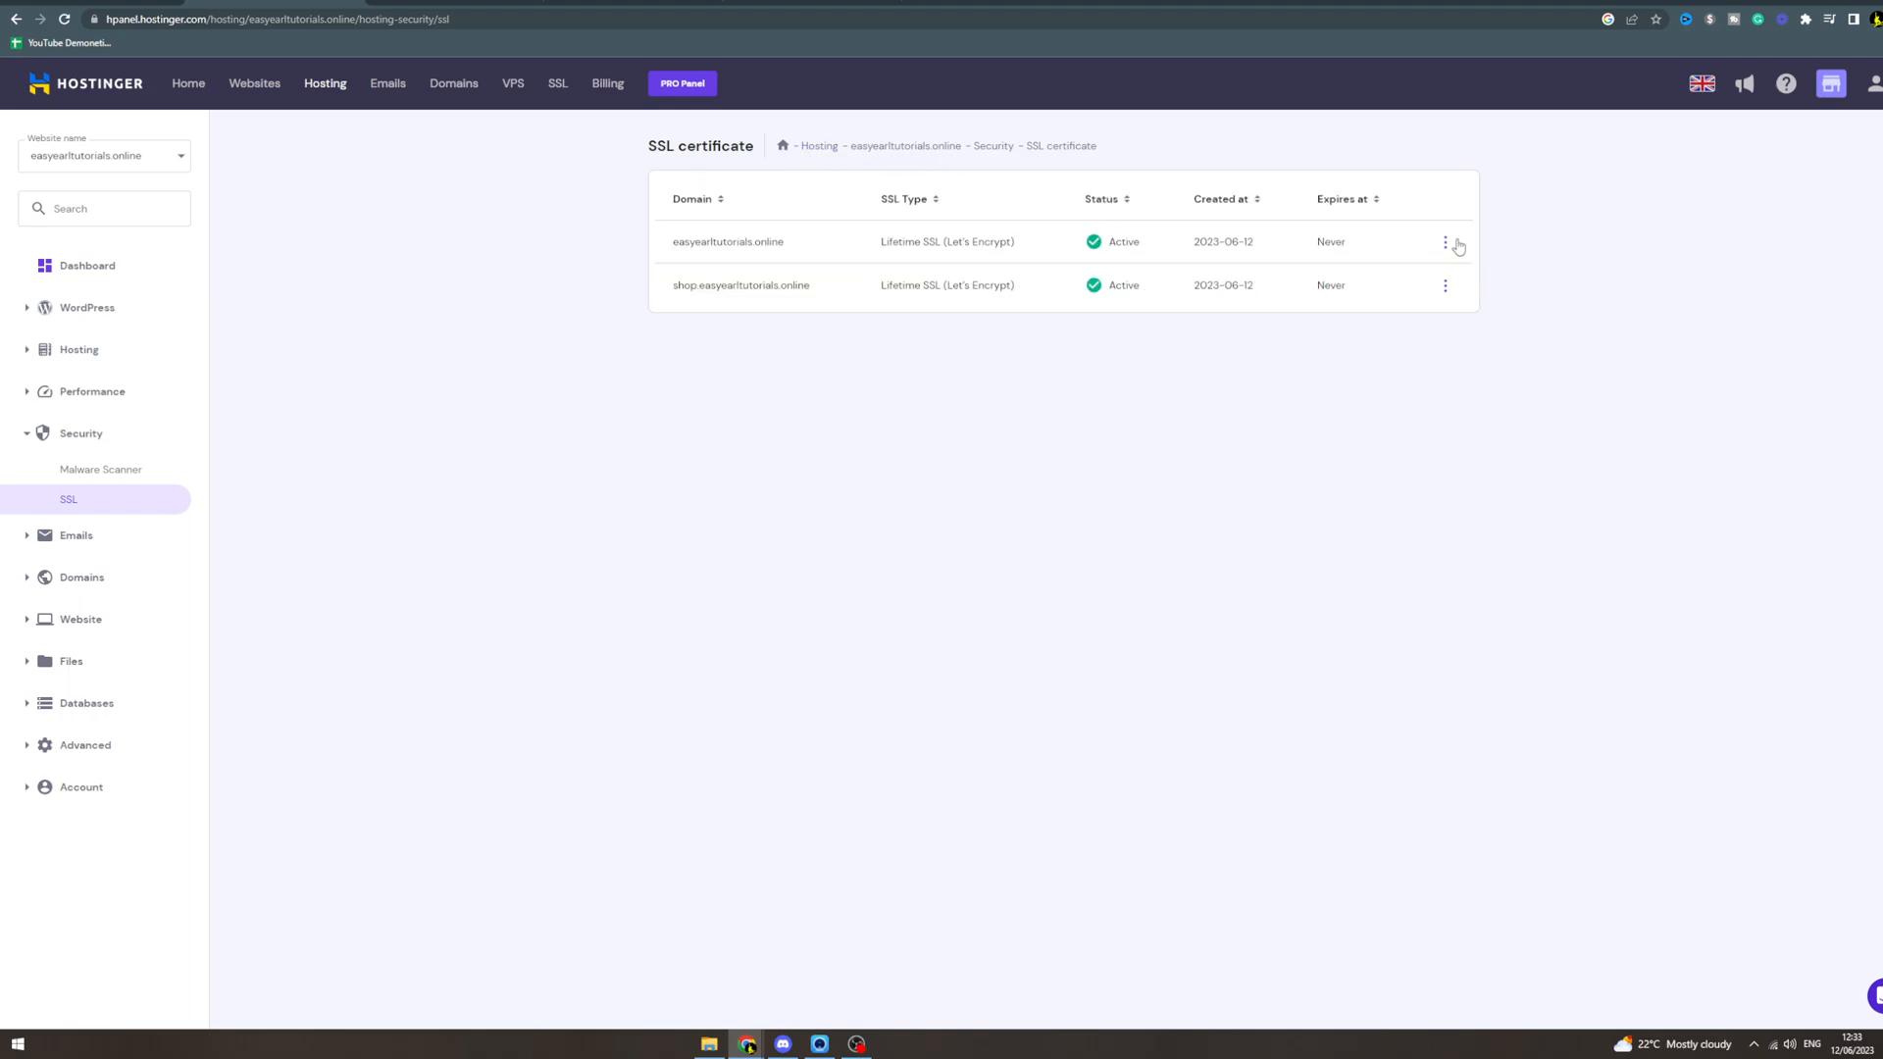
pyautogui.moveTo(1352, 246)
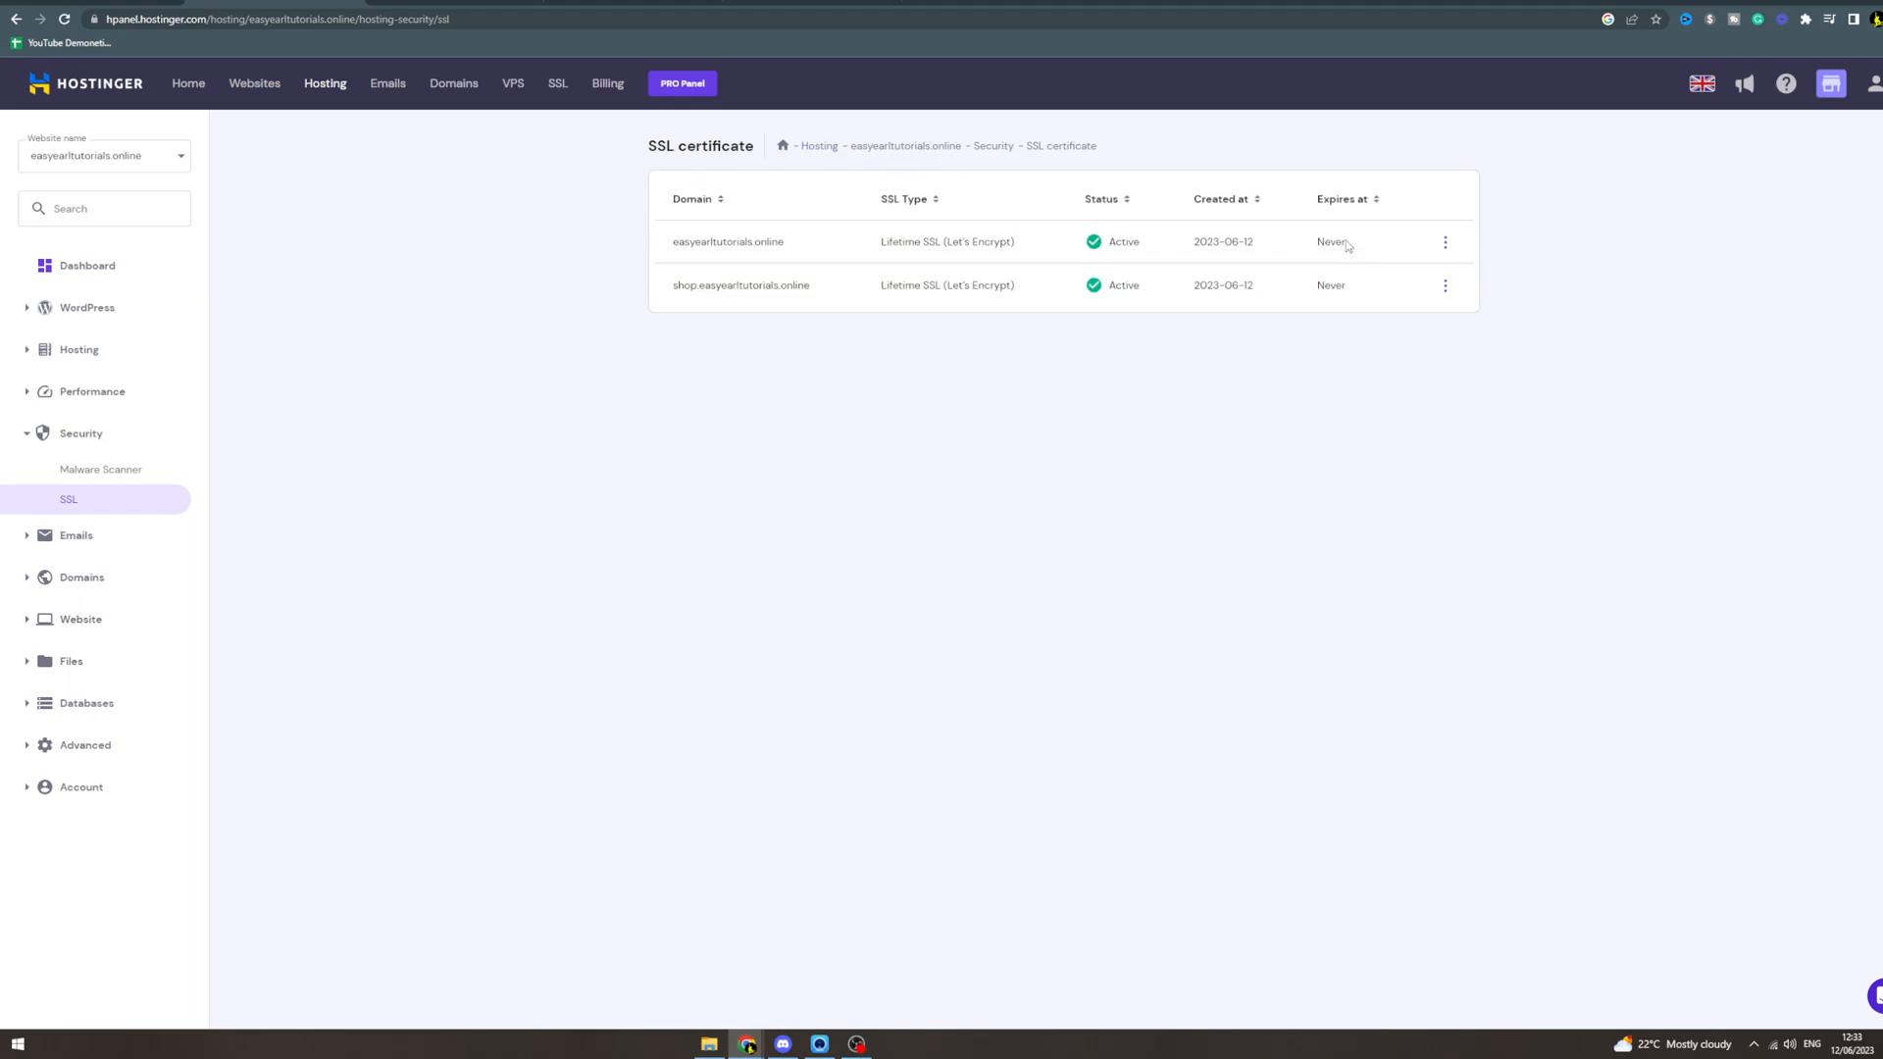
pyautogui.moveTo(1391, 232)
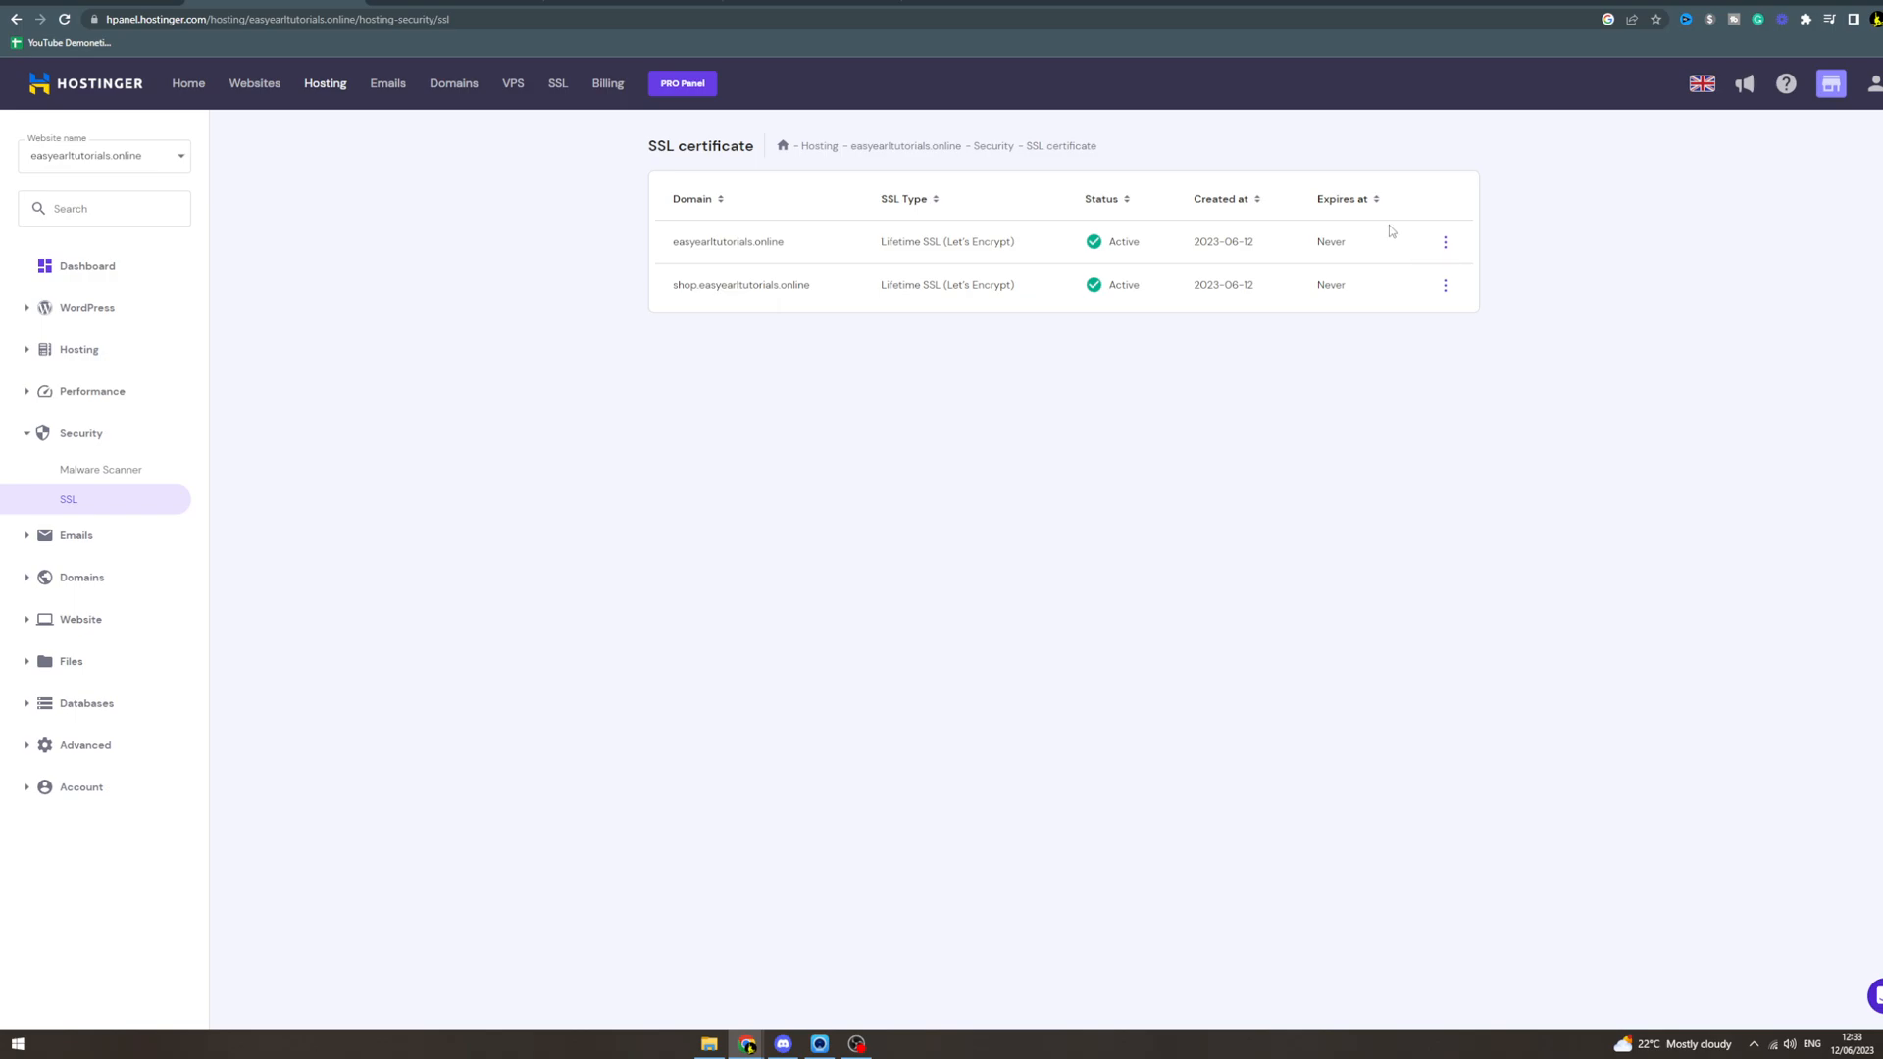
pyautogui.moveTo(1371, 241)
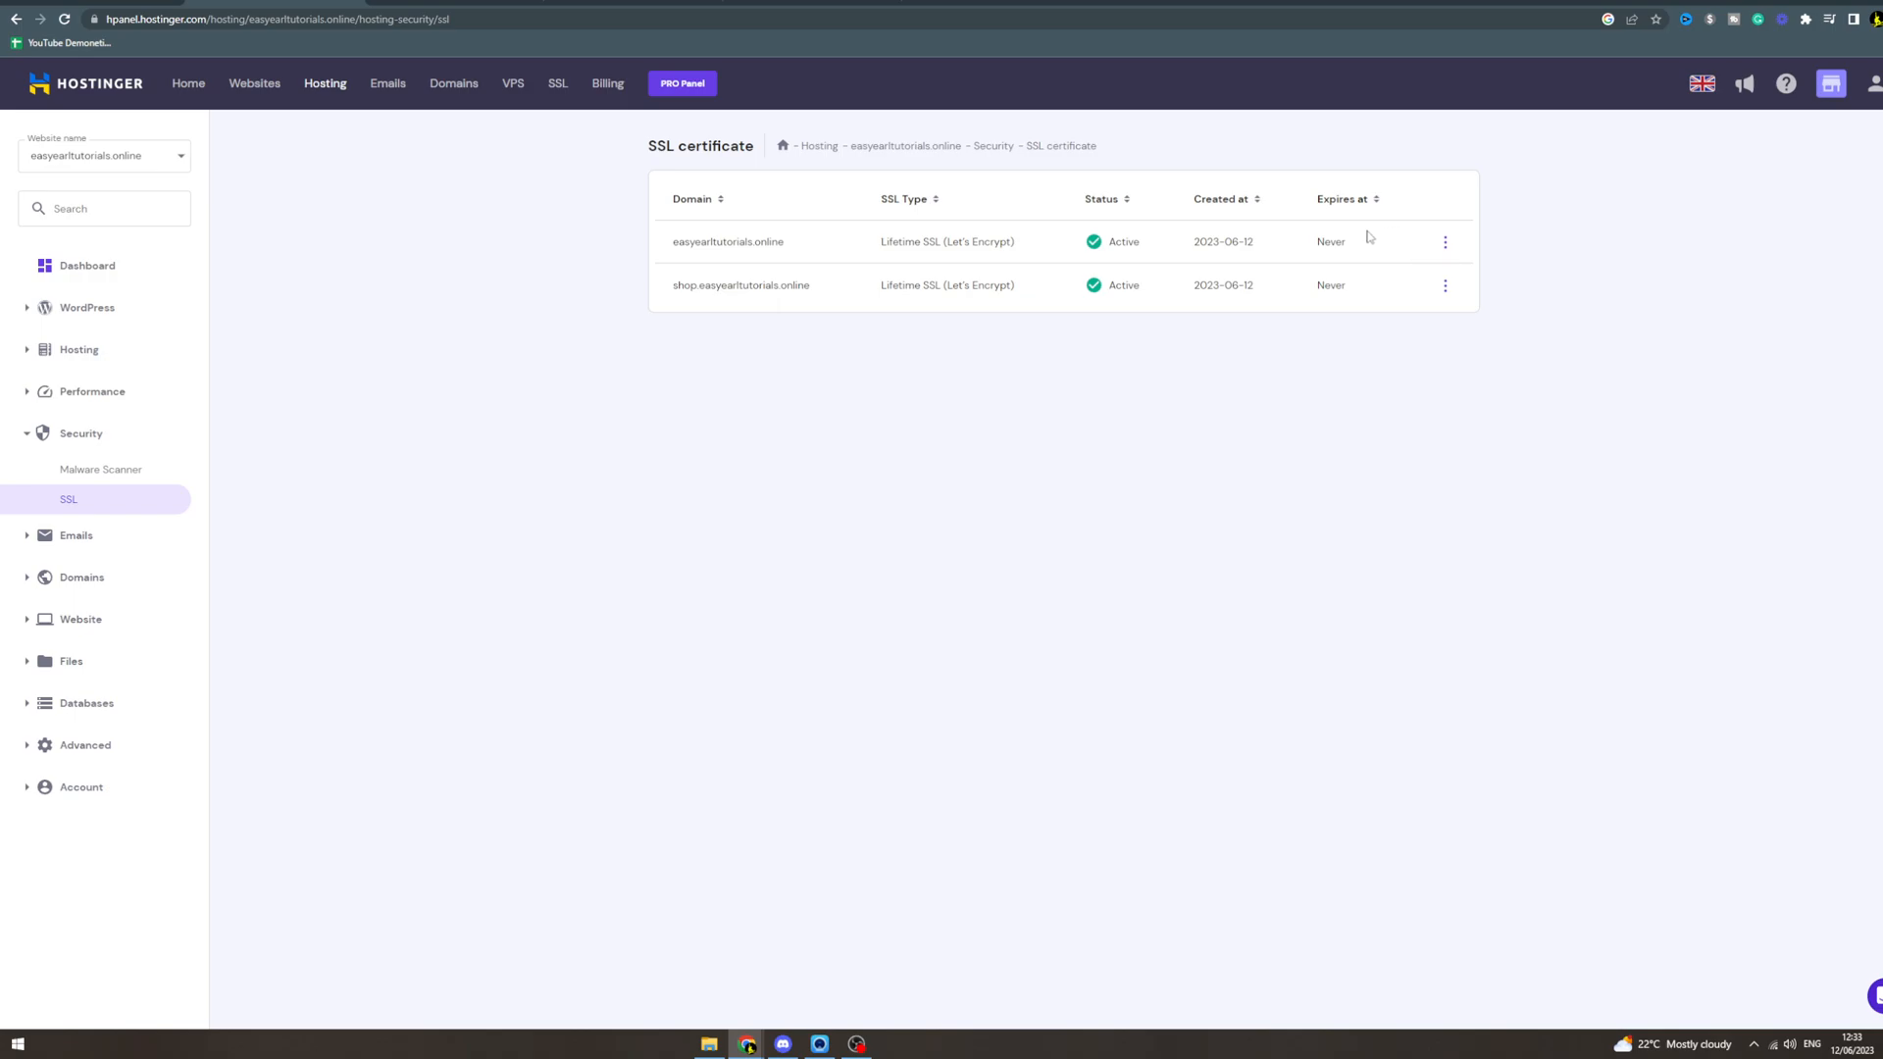
pyautogui.moveTo(1024, 216)
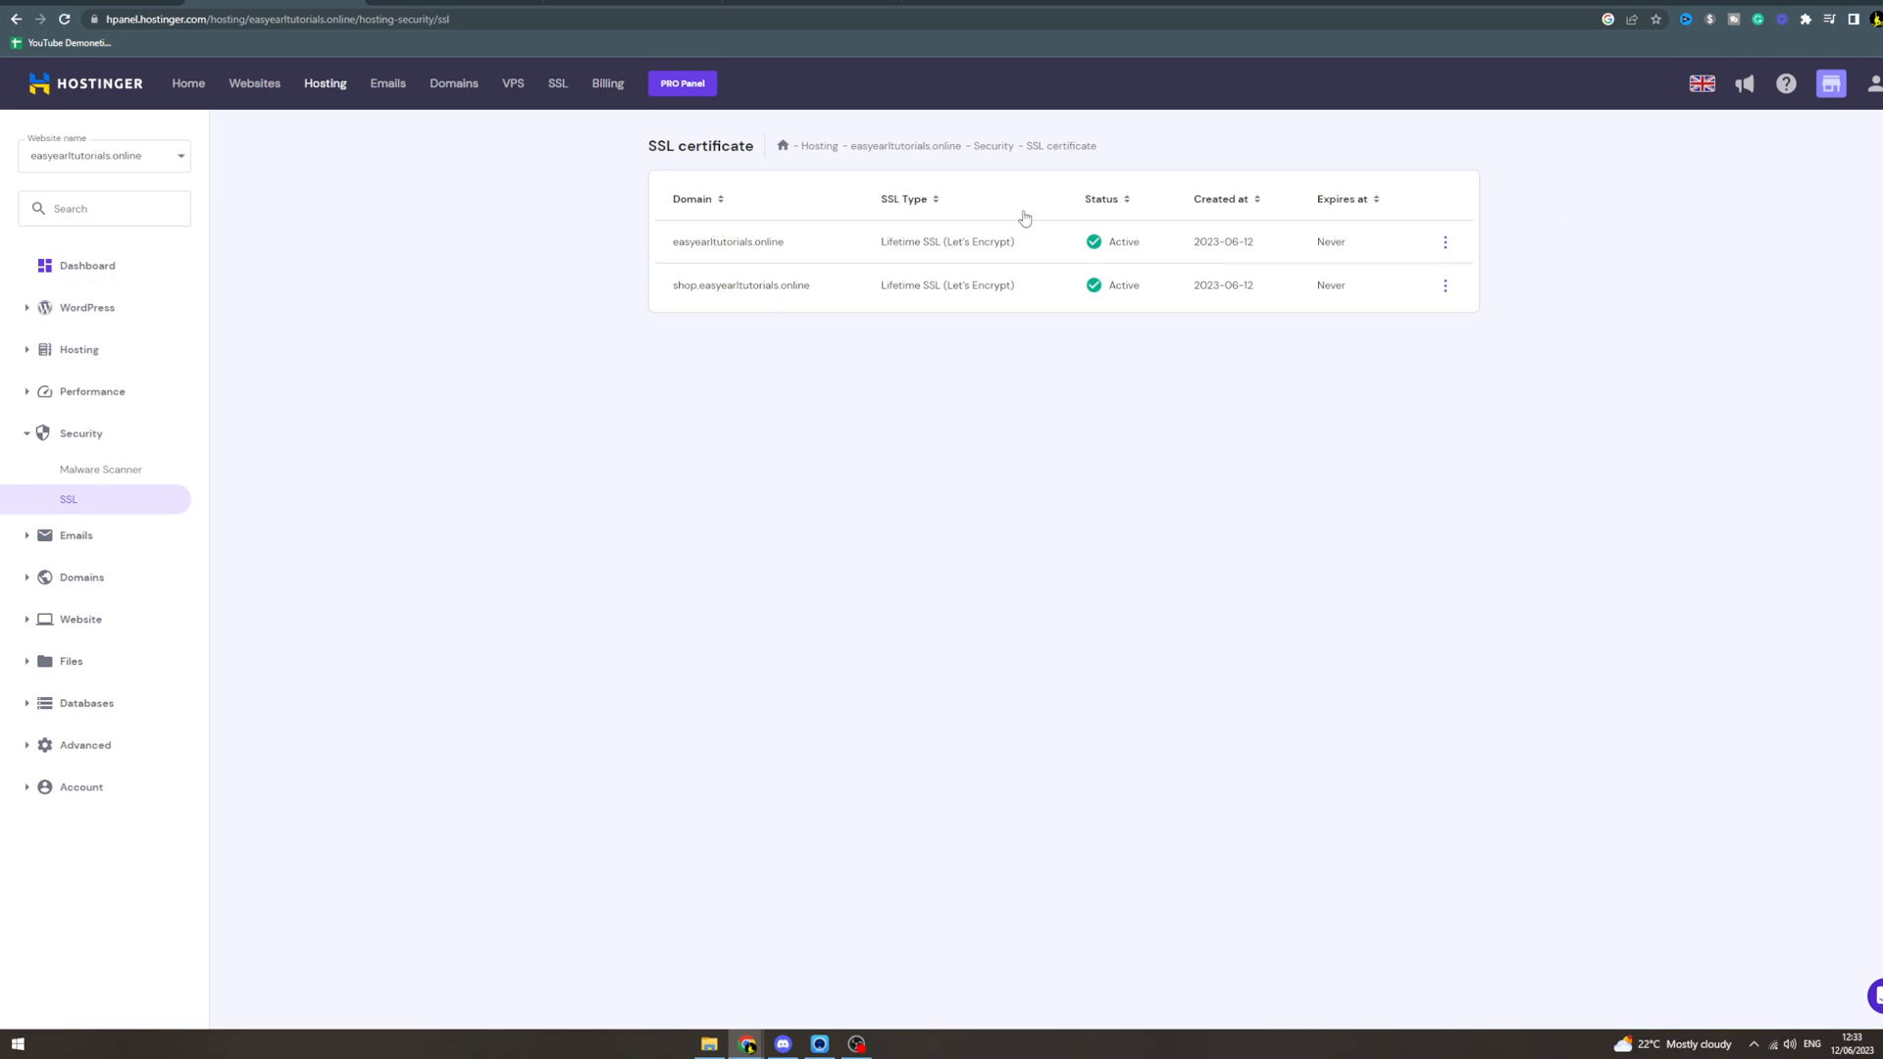
pyautogui.moveTo(1401, 231)
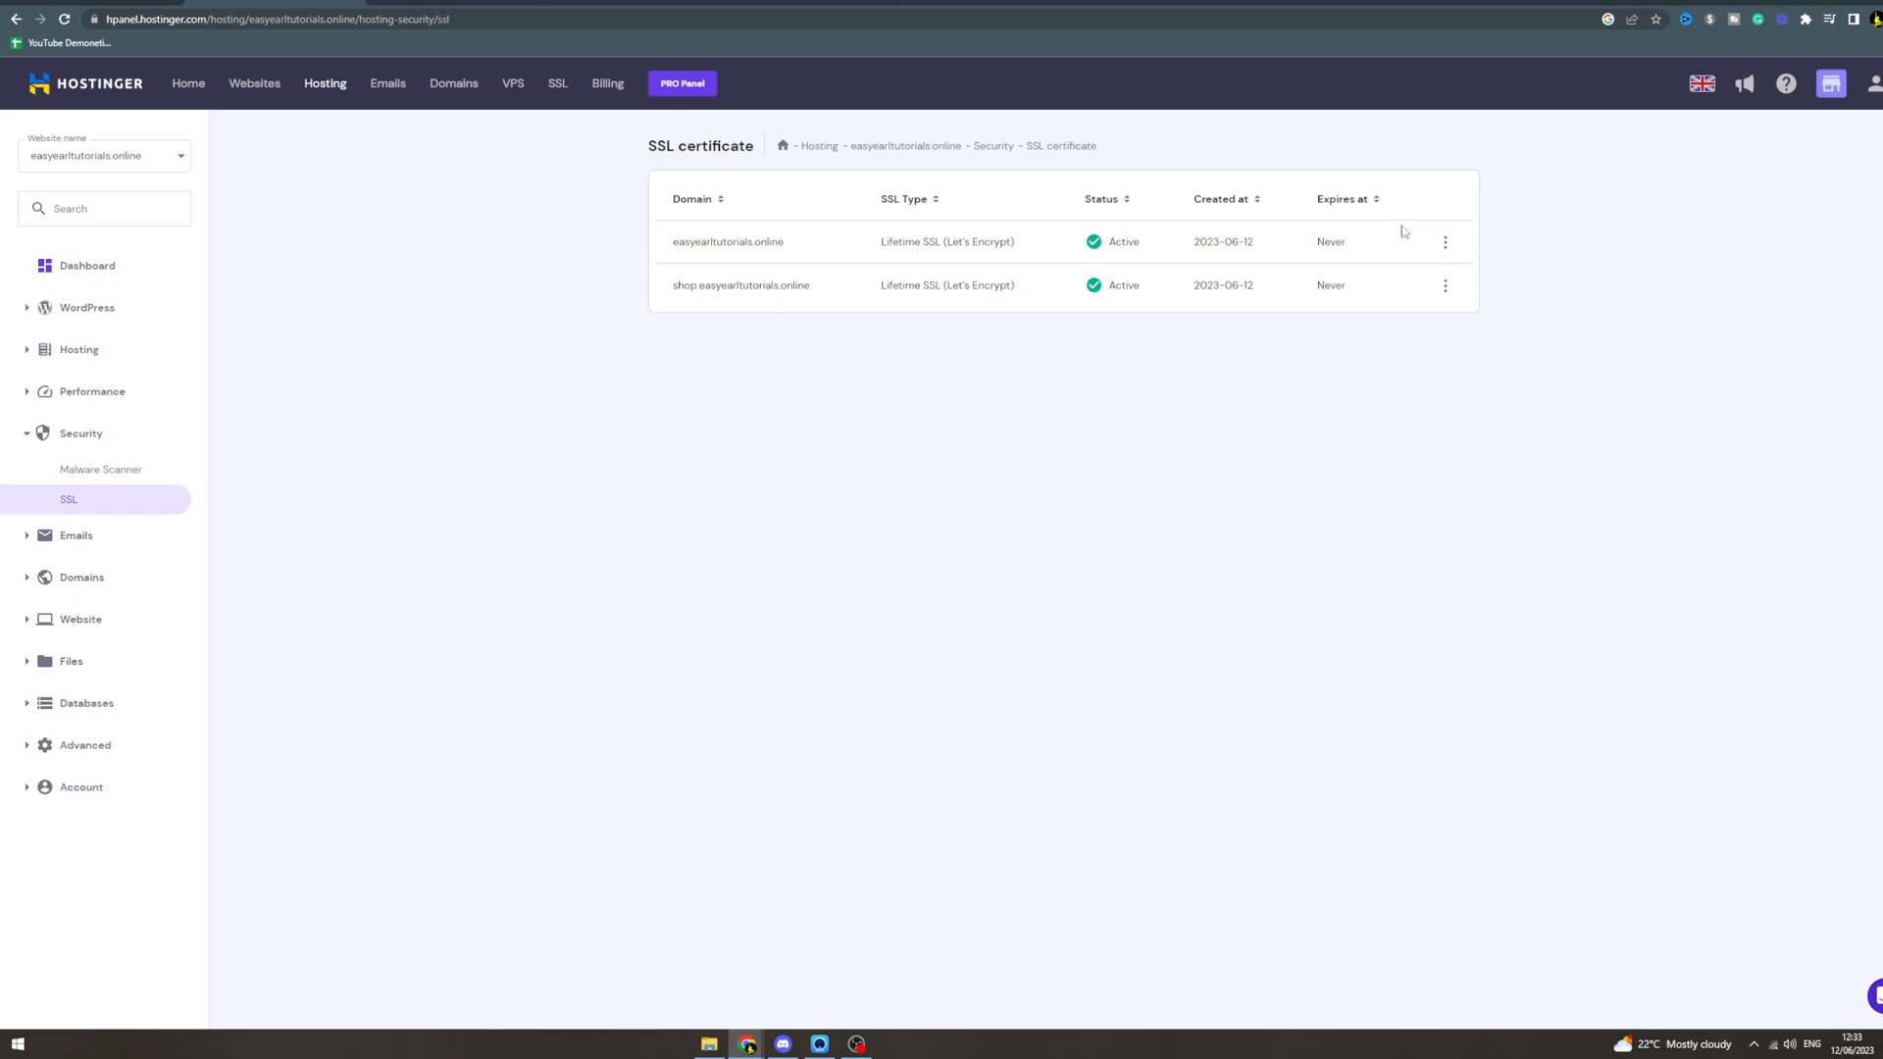
pyautogui.moveTo(1446, 245)
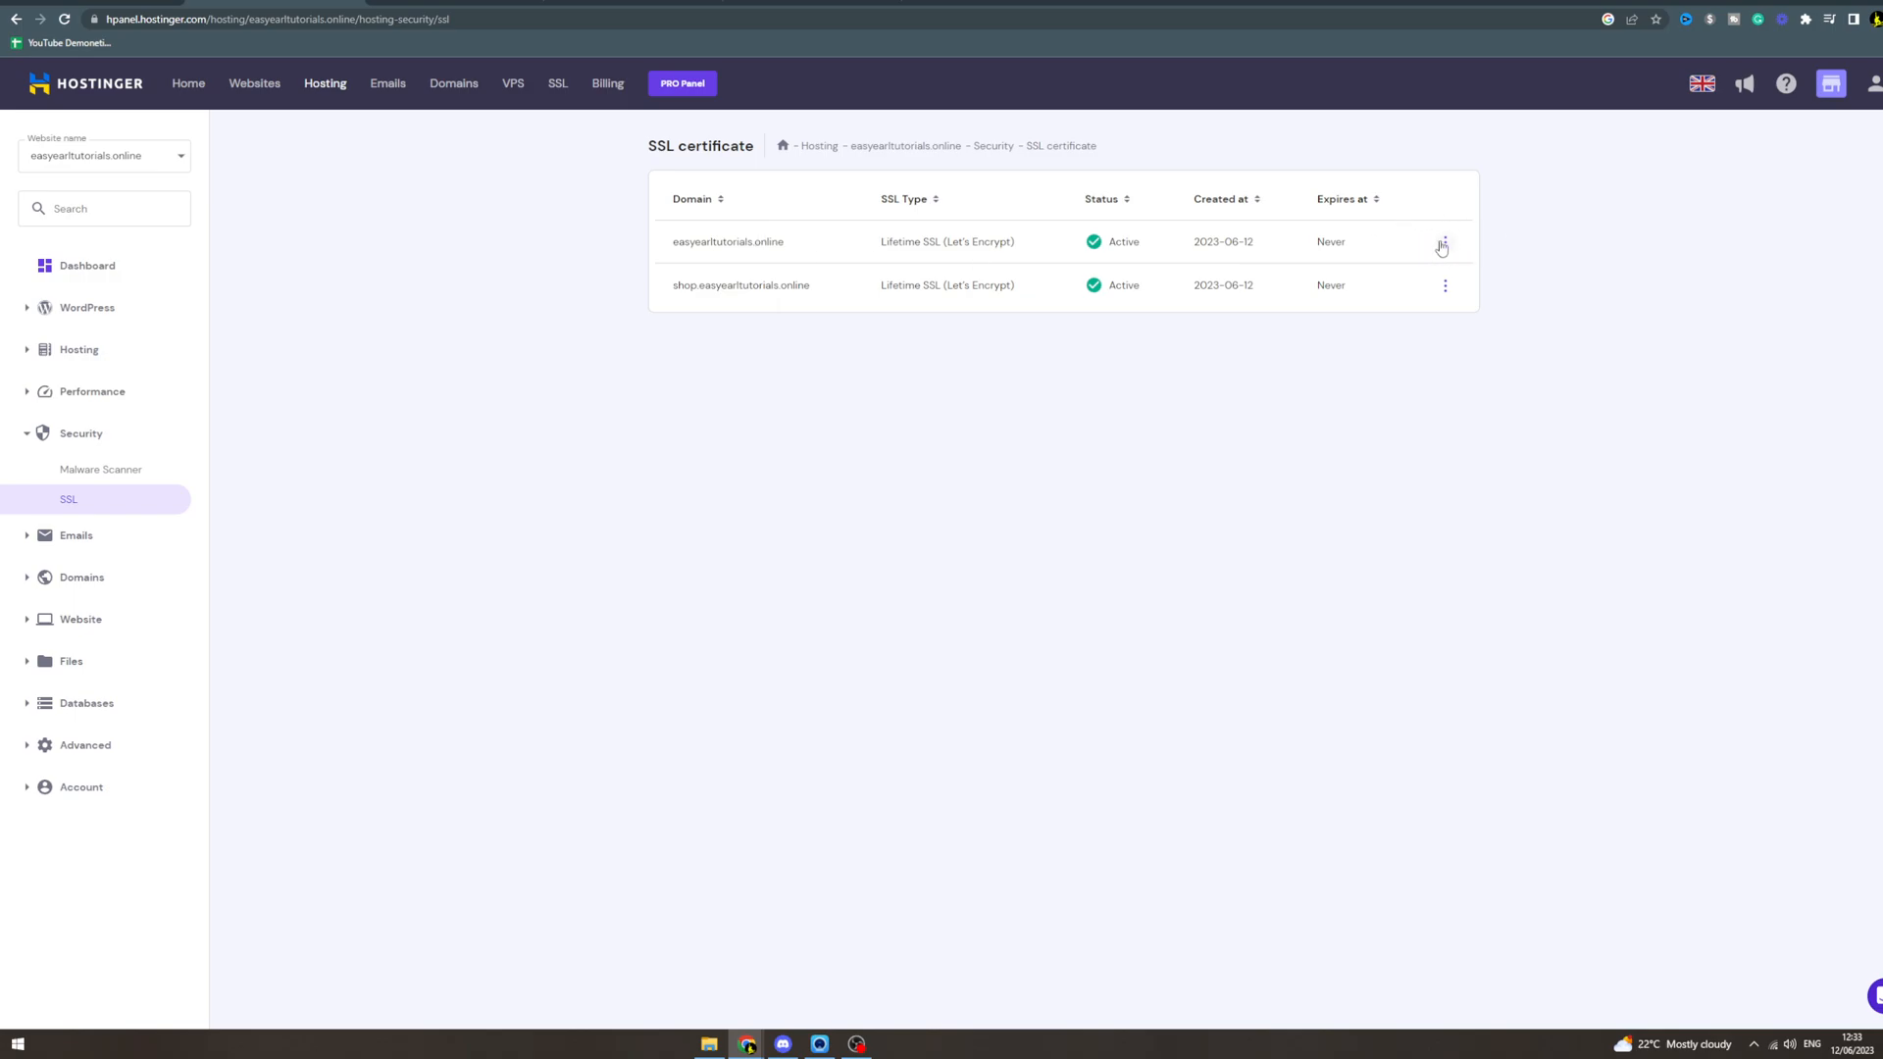
pyautogui.click(1444, 243)
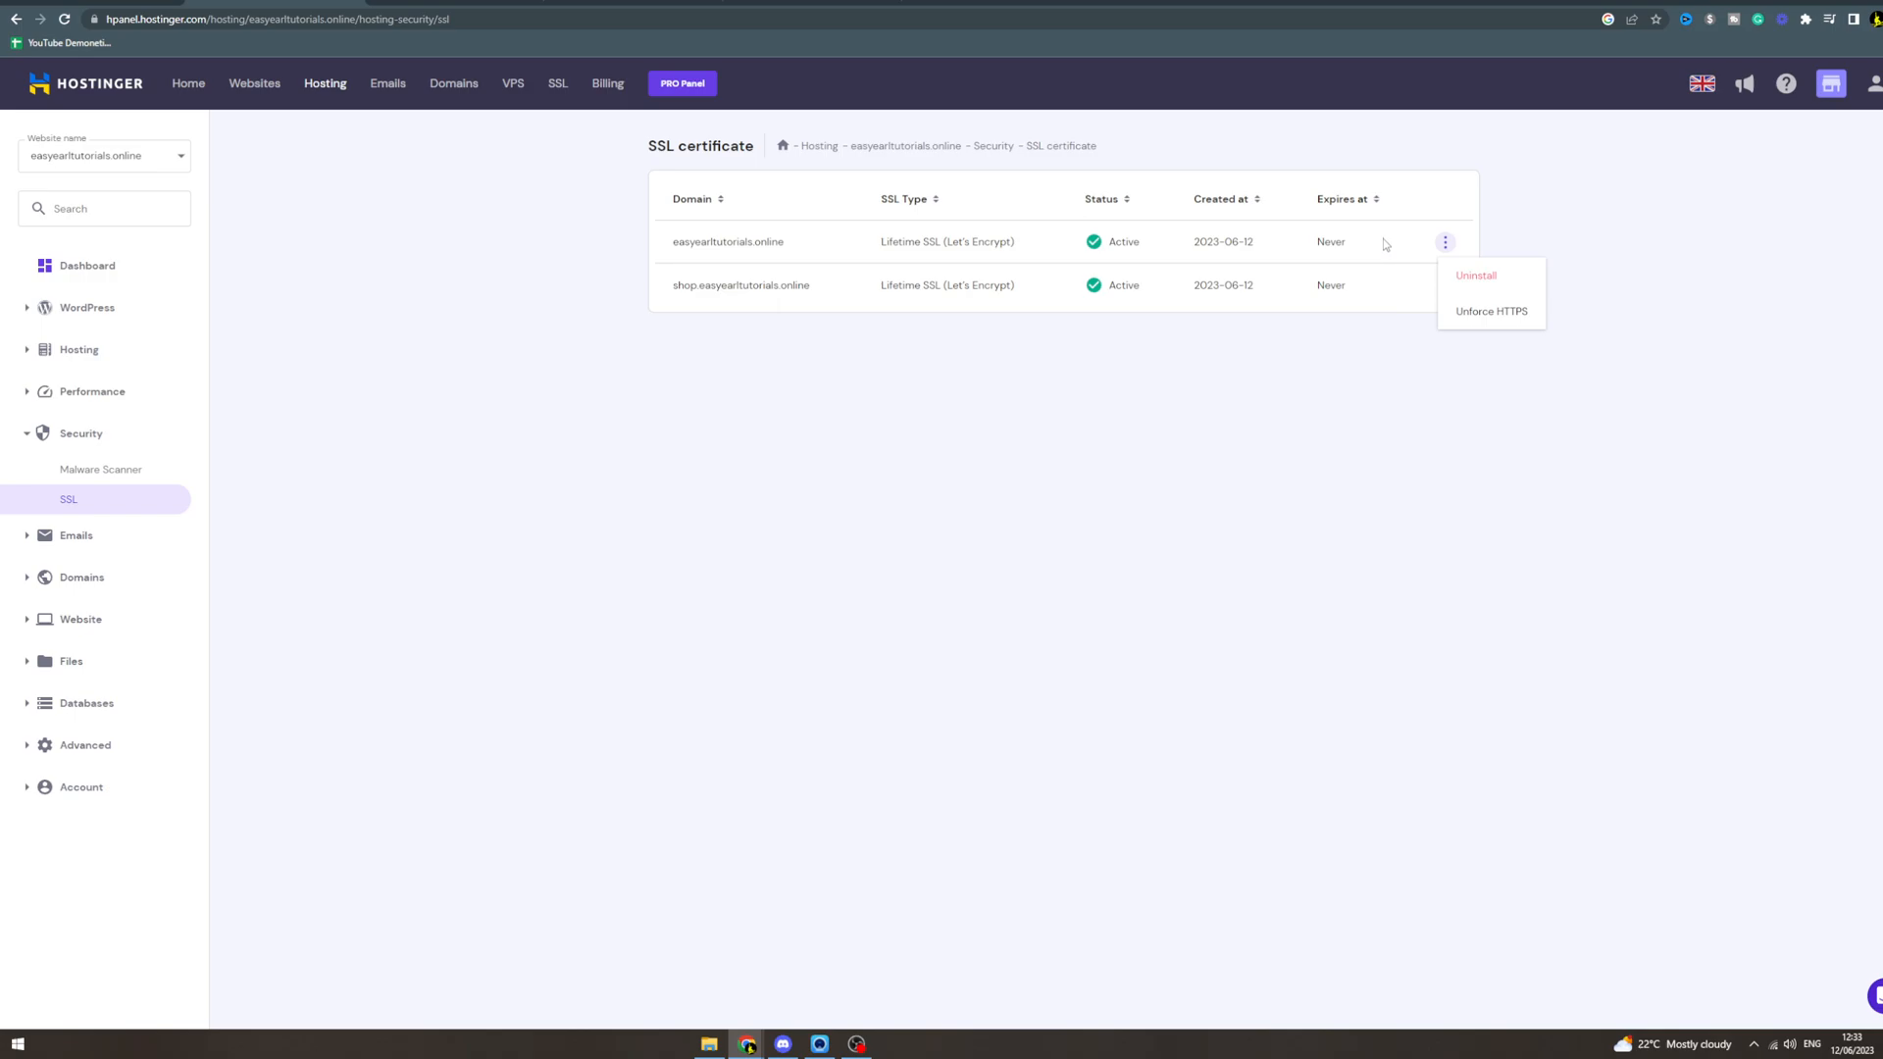
pyautogui.moveTo(1445, 244)
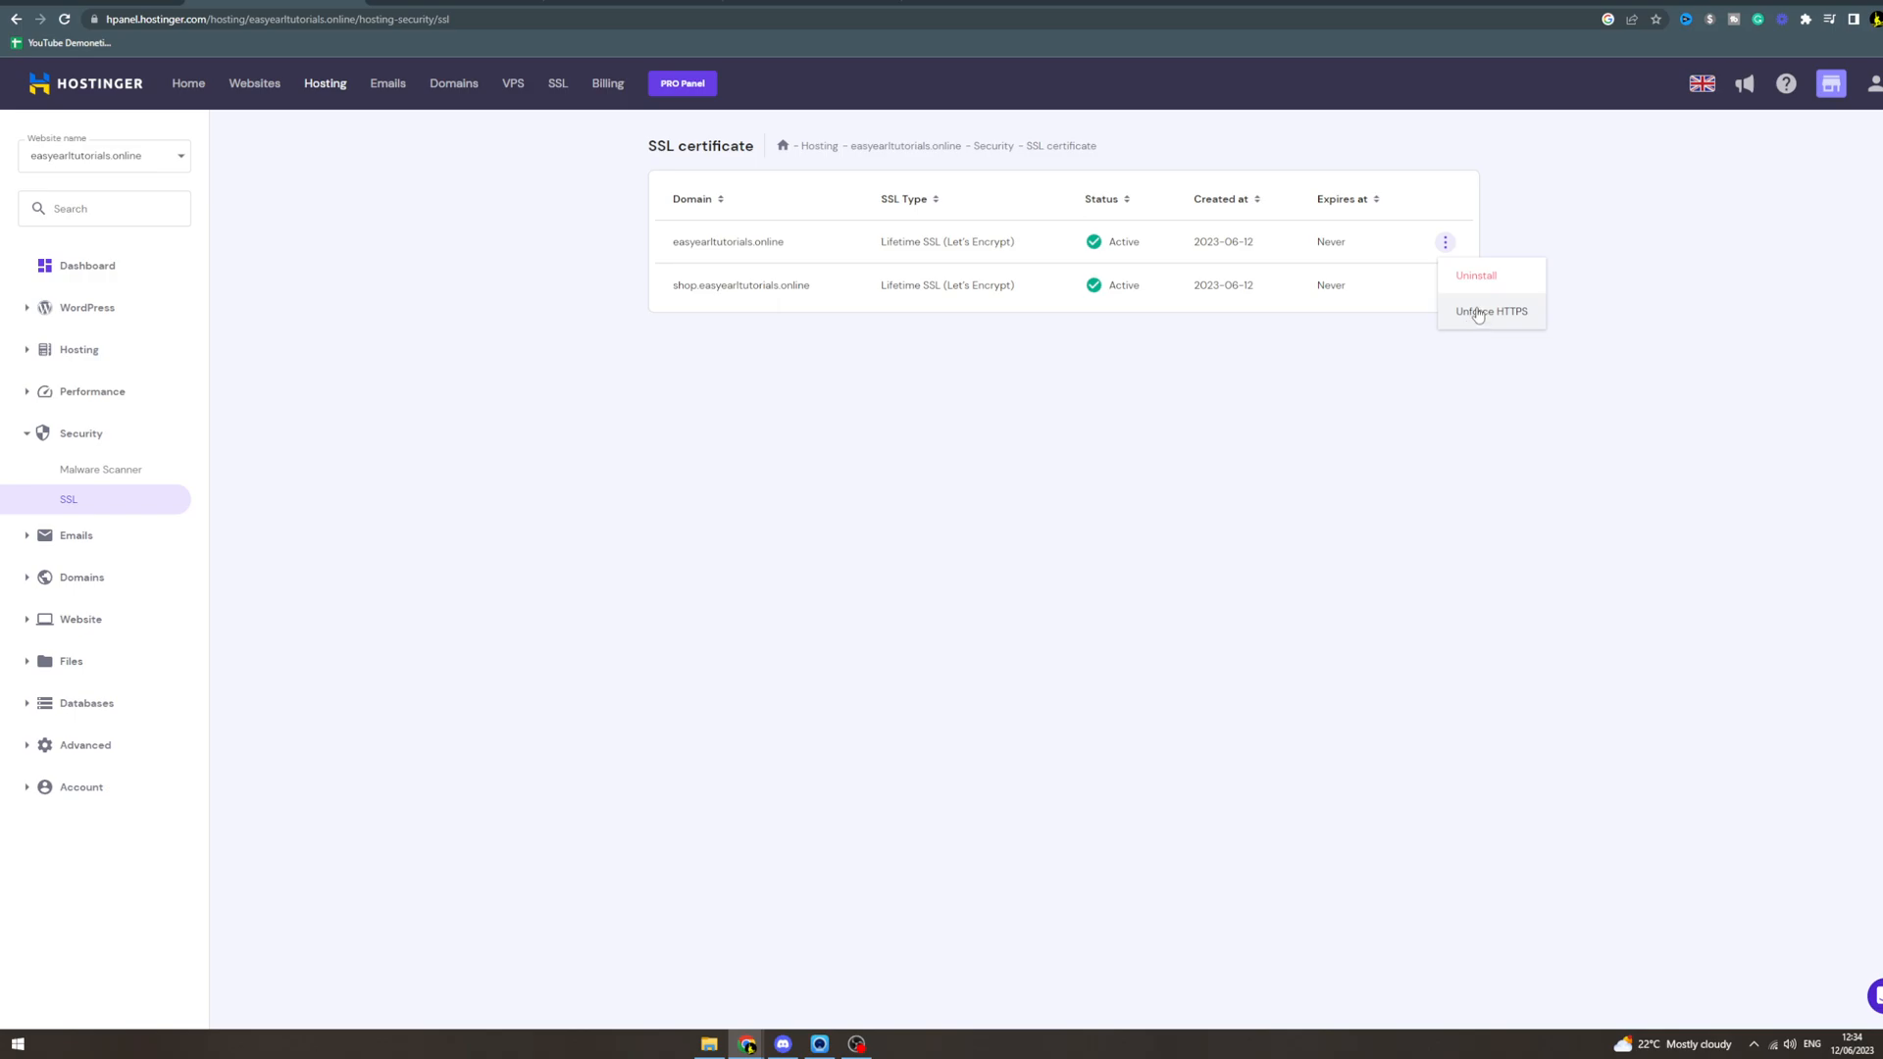
pyautogui.moveTo(1489, 316)
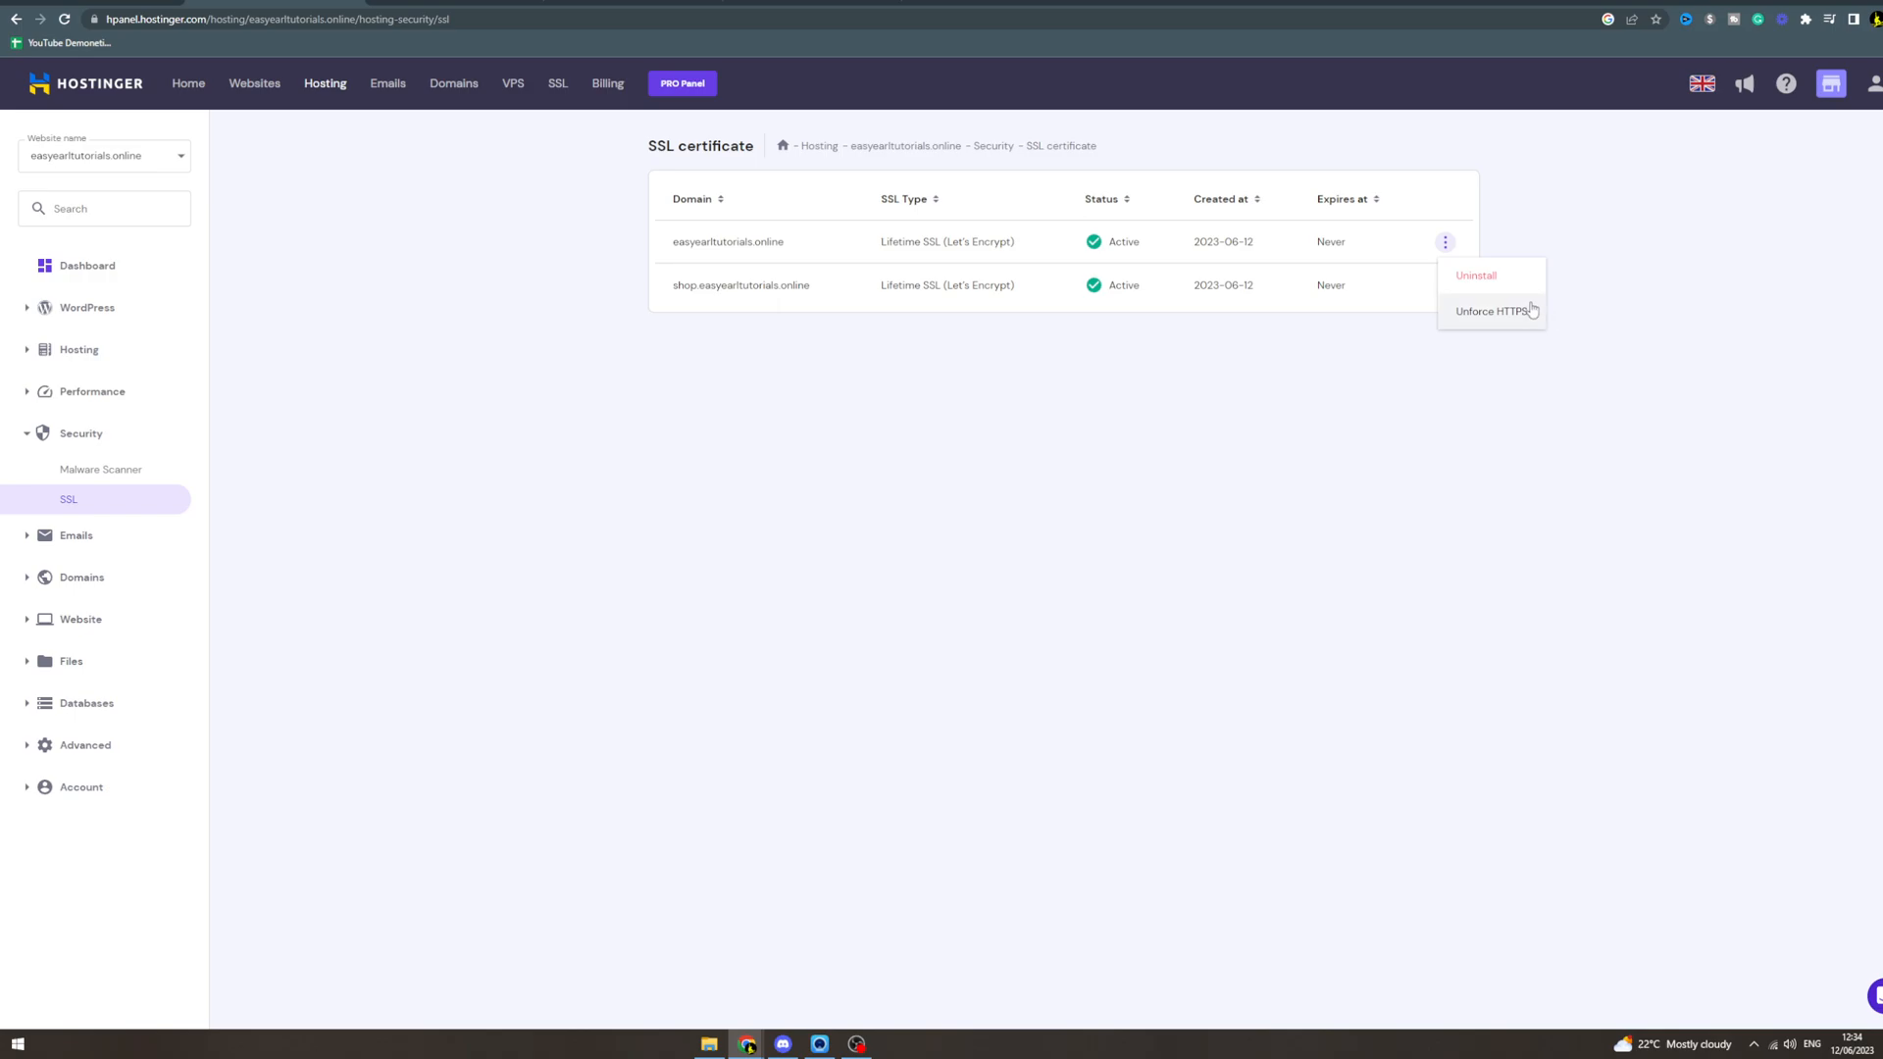
pyautogui.moveTo(1476, 305)
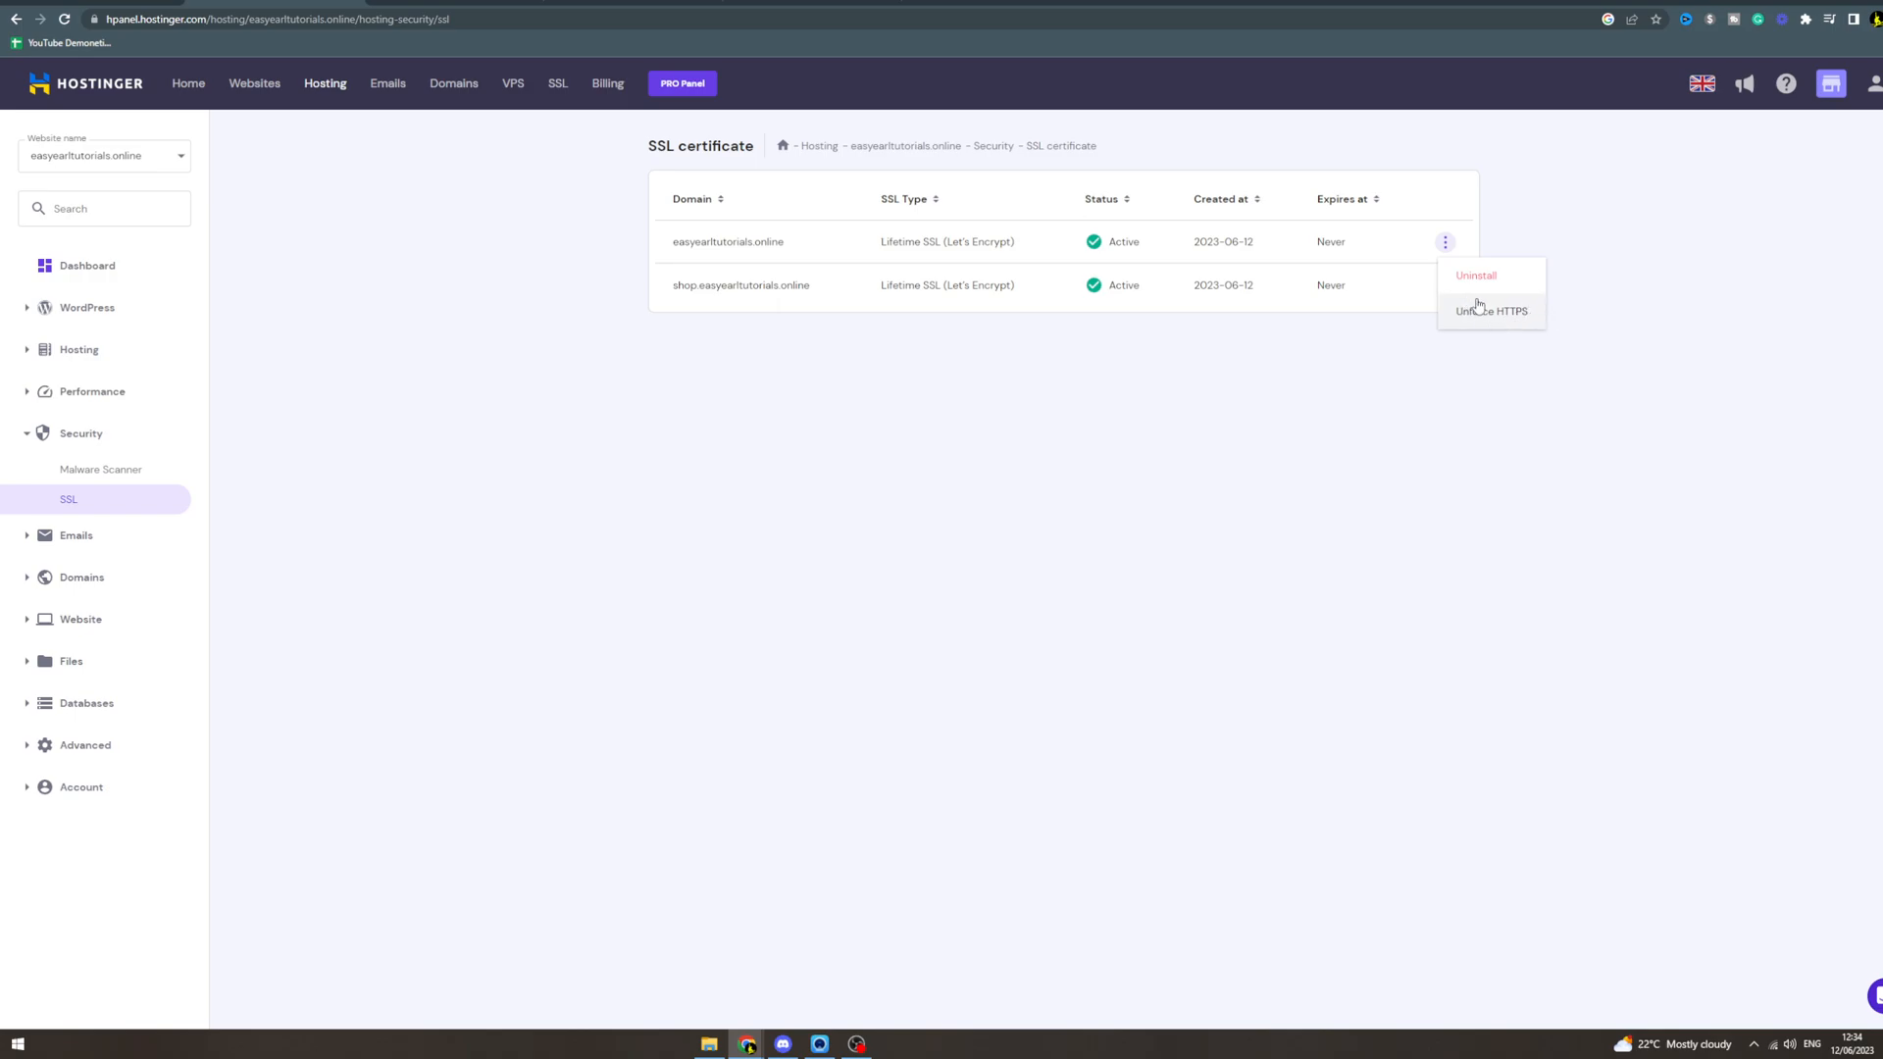